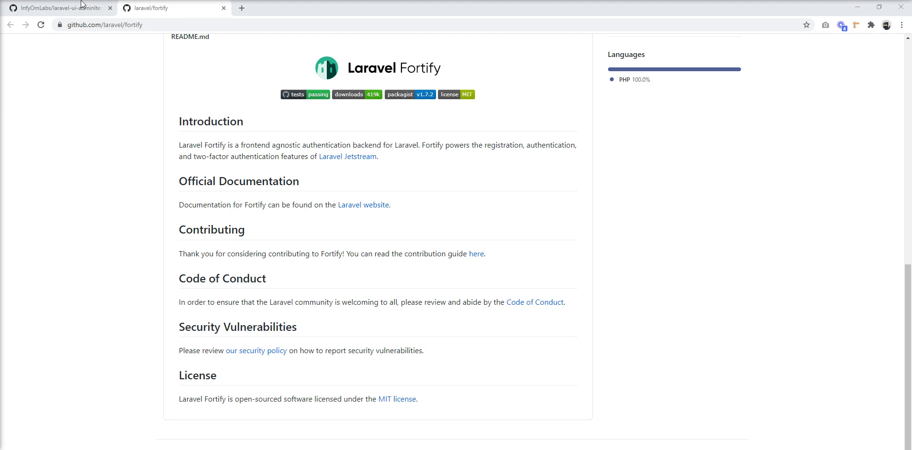
Show the laravel-ui-adminlte README installation section and select its composer require command.
click(58, 8)
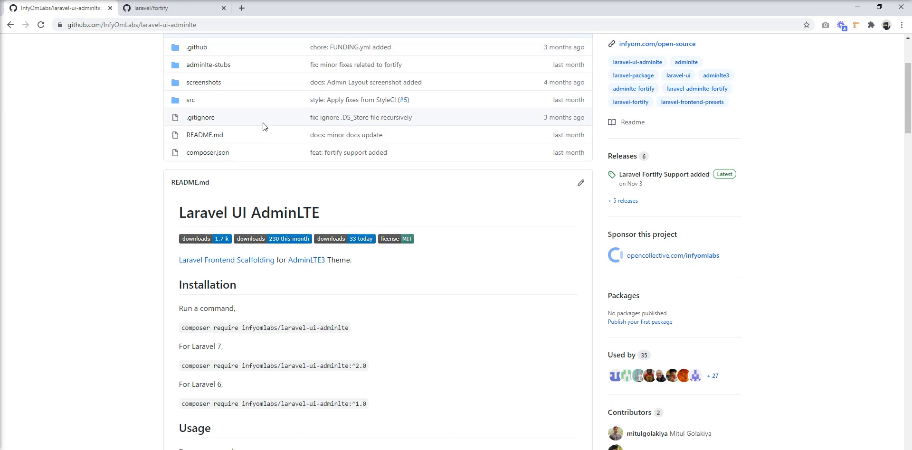
scroll(down, 3)
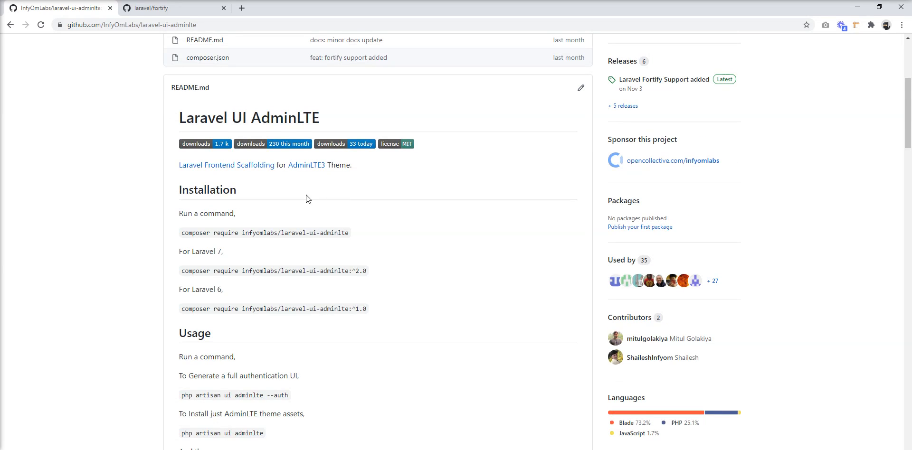
mouse_move(377, 344)
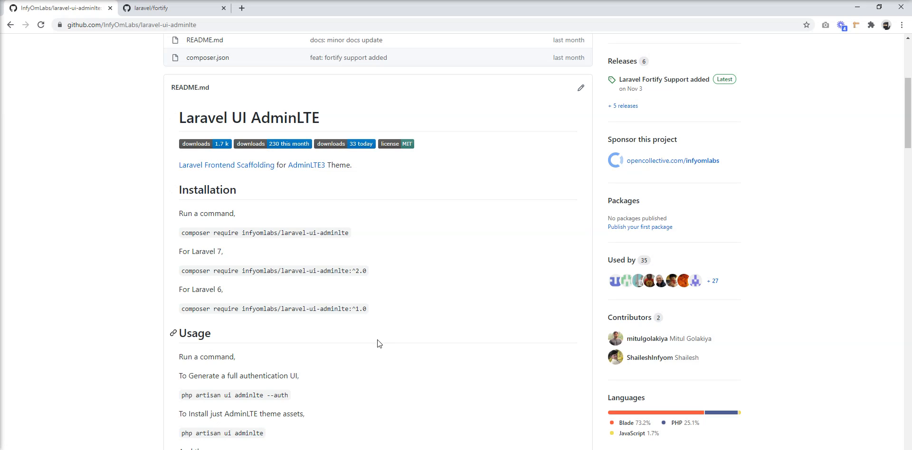
mouse_move(376, 340)
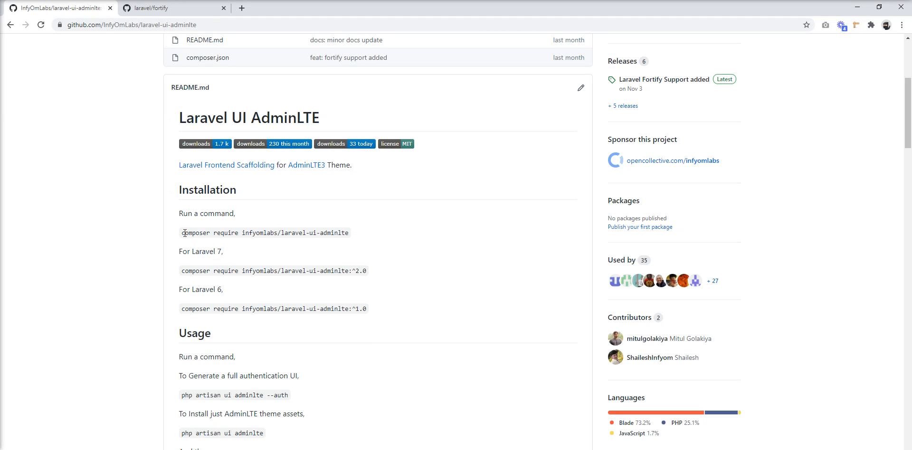
triple_click(265, 233)
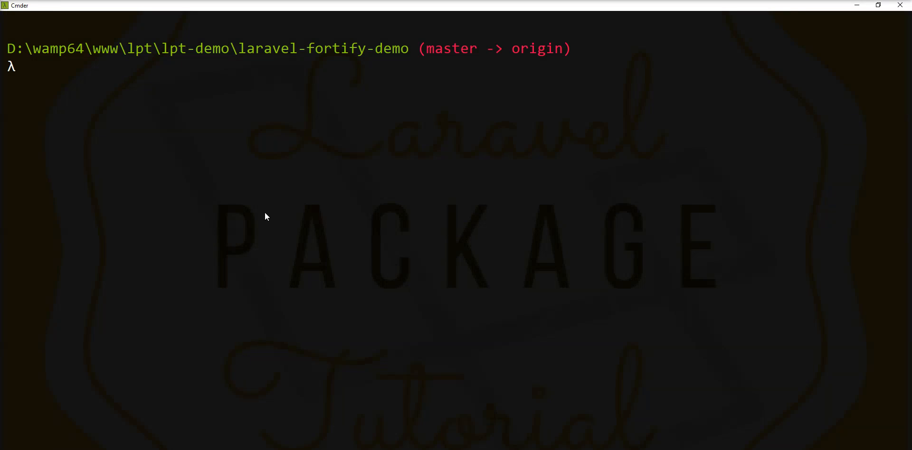
Type 'composer require infyomlabs/laravel-ui-adminlte laravel/fortify' at the Cmder prompt.
text(composer require infyomlabs/laravel-ui-adminlte)
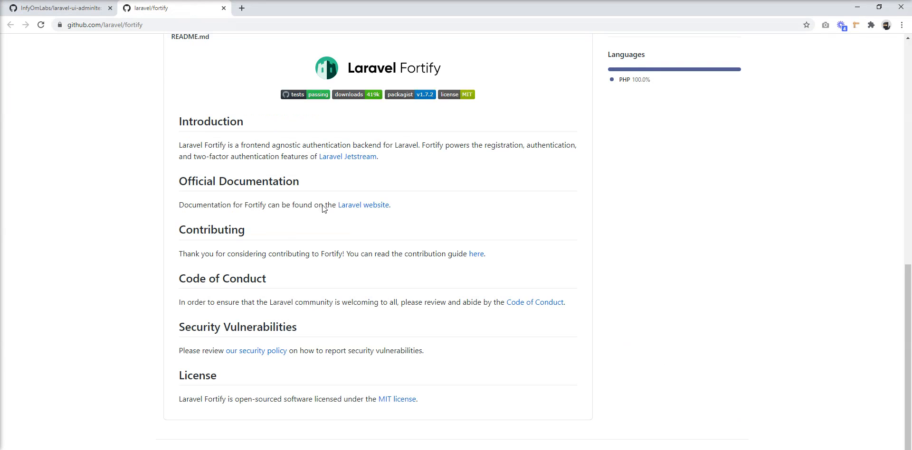
scroll(up, 3)
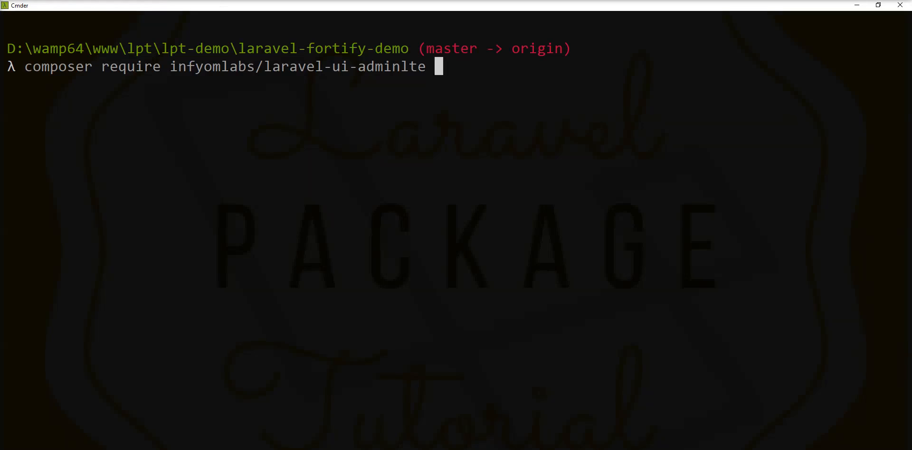
text(laravel/fortify)
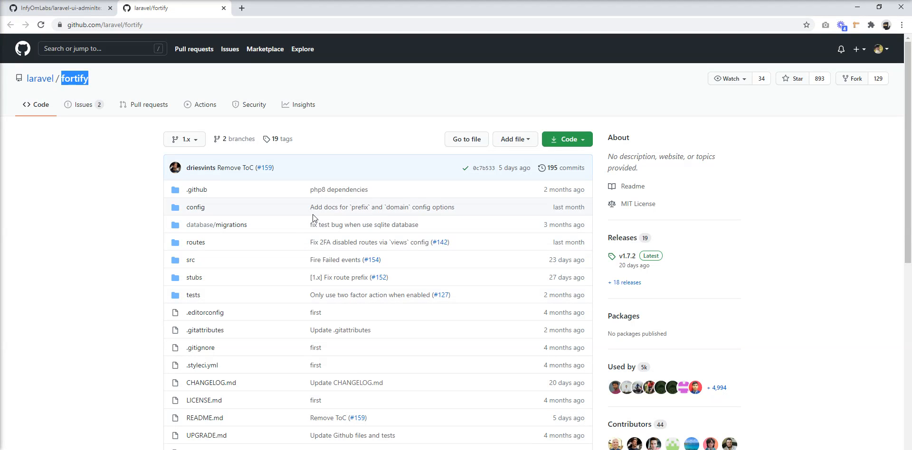
Scroll the laravel-ui-adminlte README to 'Usage with Laravel Fortify'.
click(58, 8)
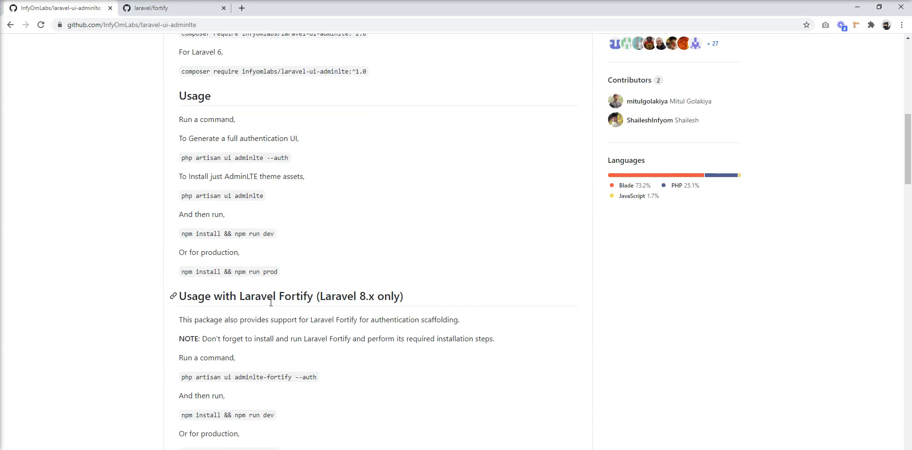
scroll(down, 3)
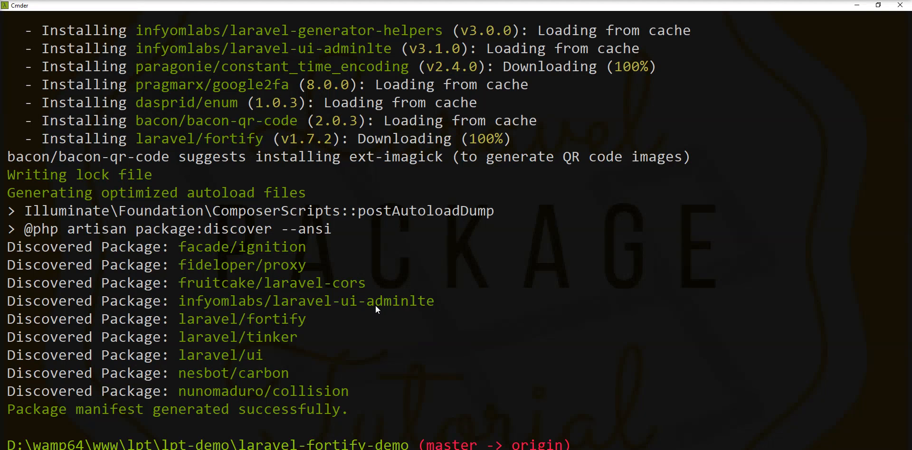
mouse_move(329, 253)
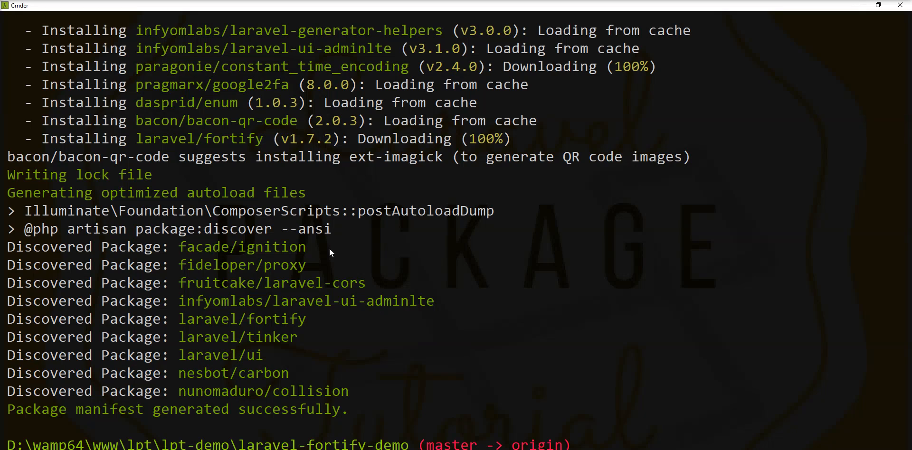
mouse_move(339, 193)
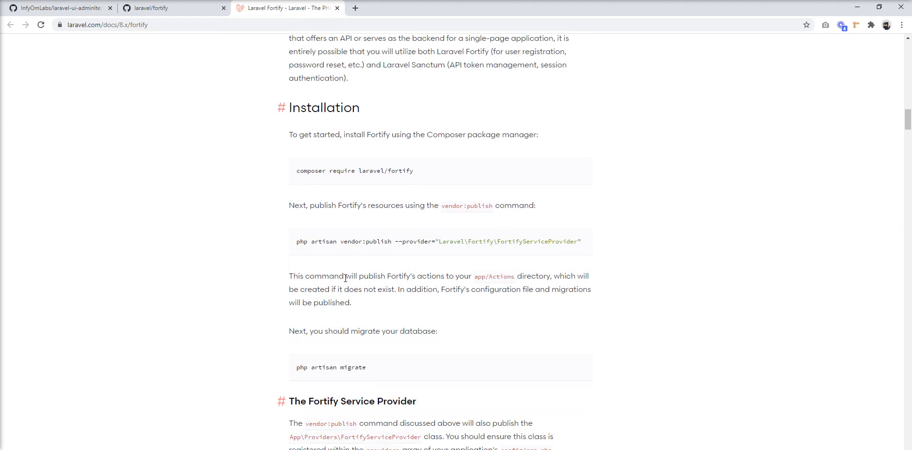
Select the php artisan vendor:publish command in the Fortify installation docs.
drag(297, 241, 489, 241)
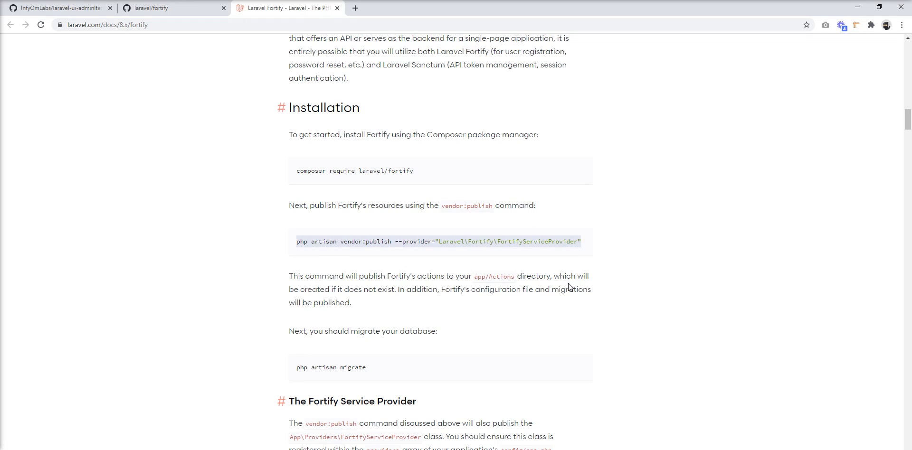
mouse_move(465, 253)
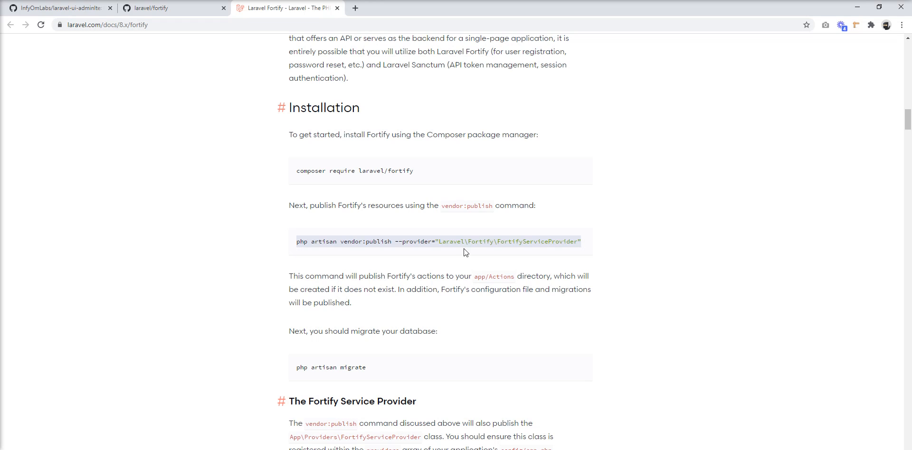
mouse_move(430, 258)
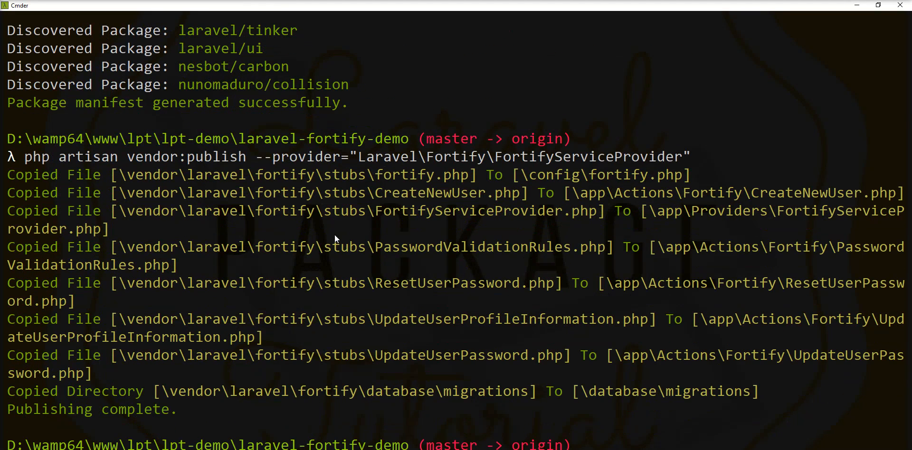
mouse_move(586, 184)
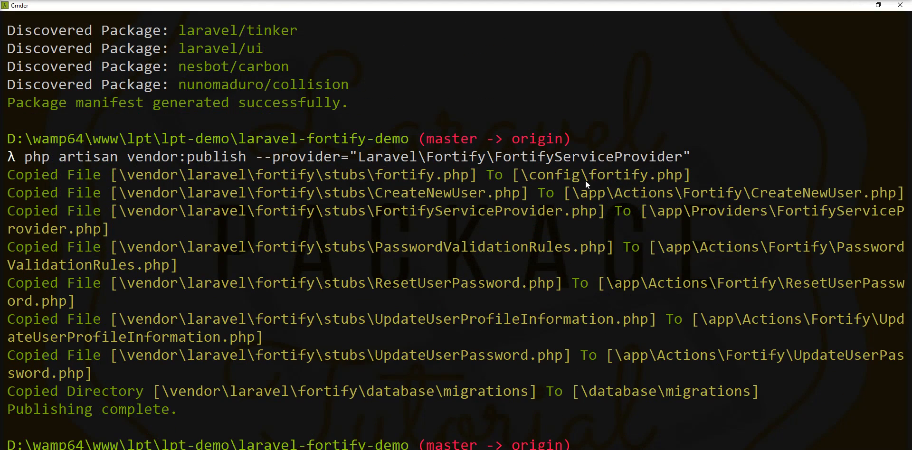
mouse_move(769, 217)
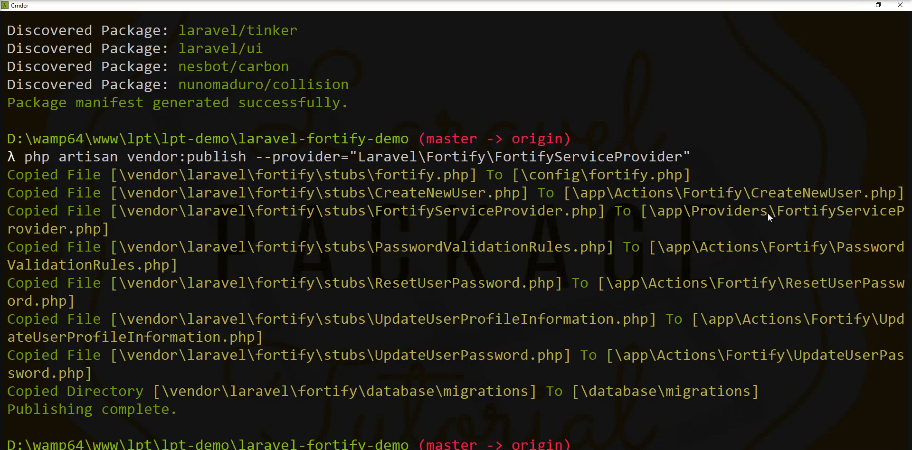
mouse_move(647, 204)
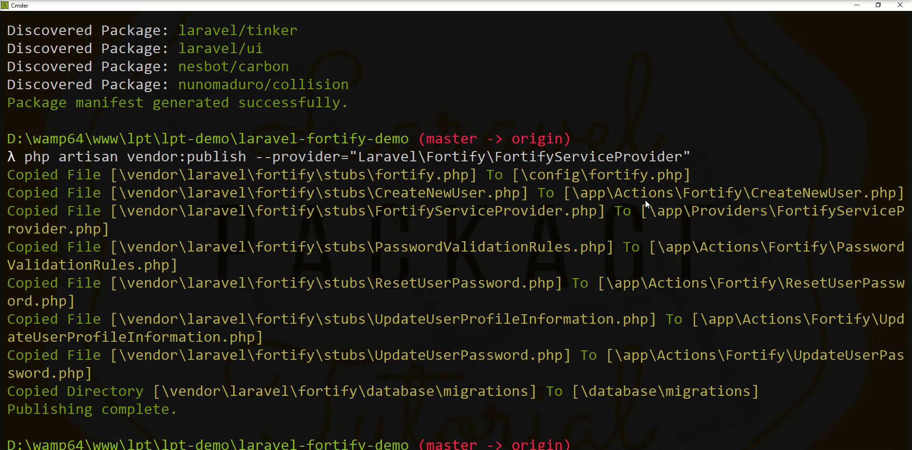
mouse_move(866, 210)
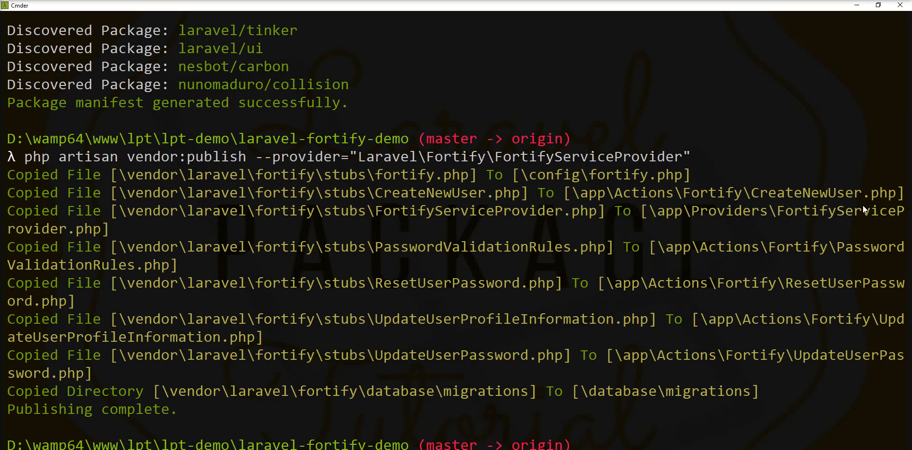
mouse_move(697, 253)
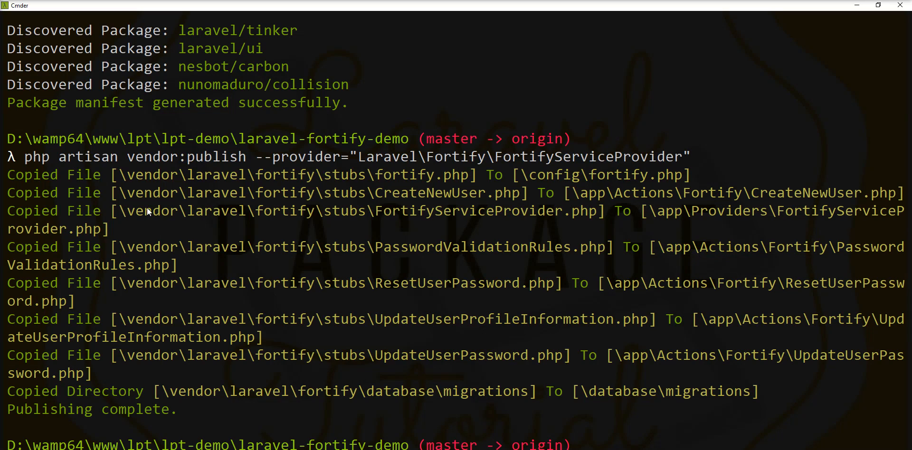
mouse_move(204, 247)
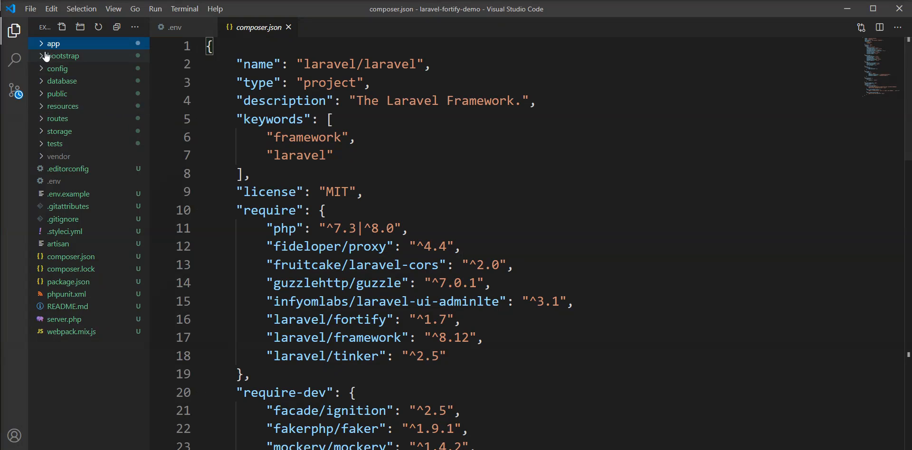
Expand app/Actions and config, then open and scroll through config/fortify.php.
click(53, 43)
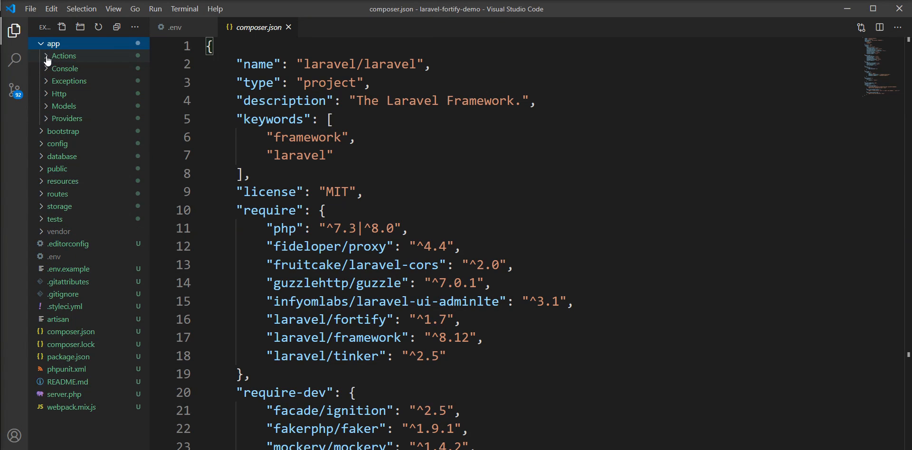
click(63, 56)
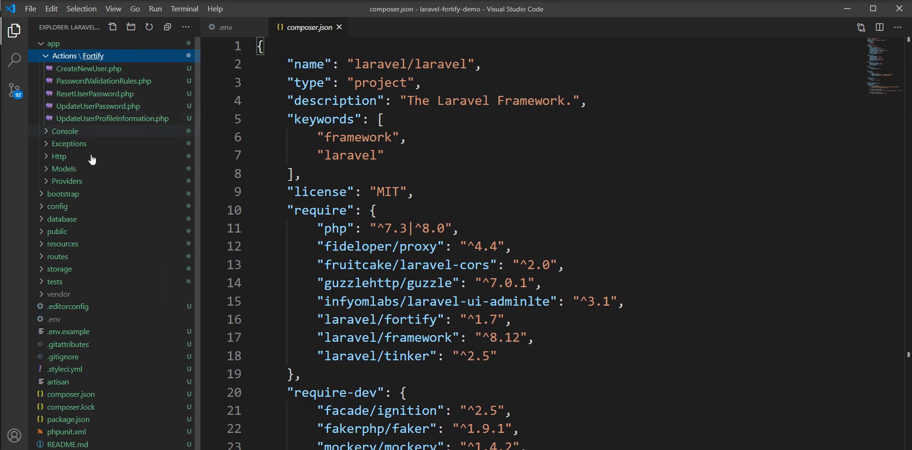
click(57, 207)
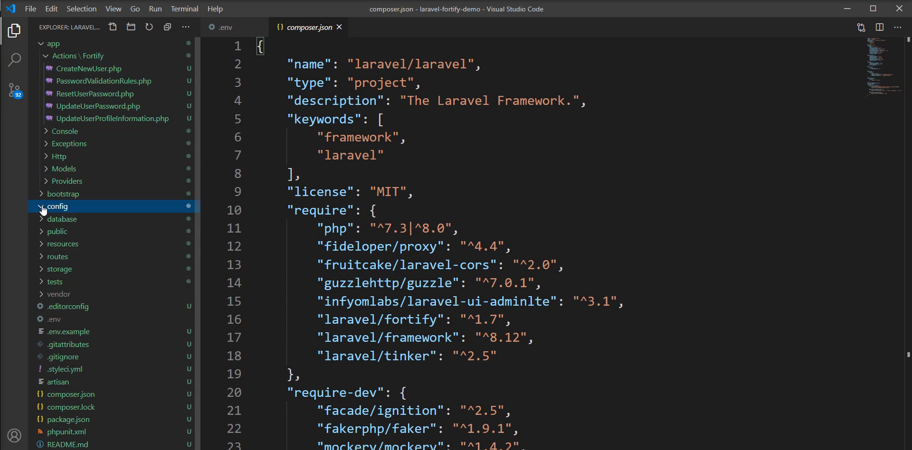
click(57, 206)
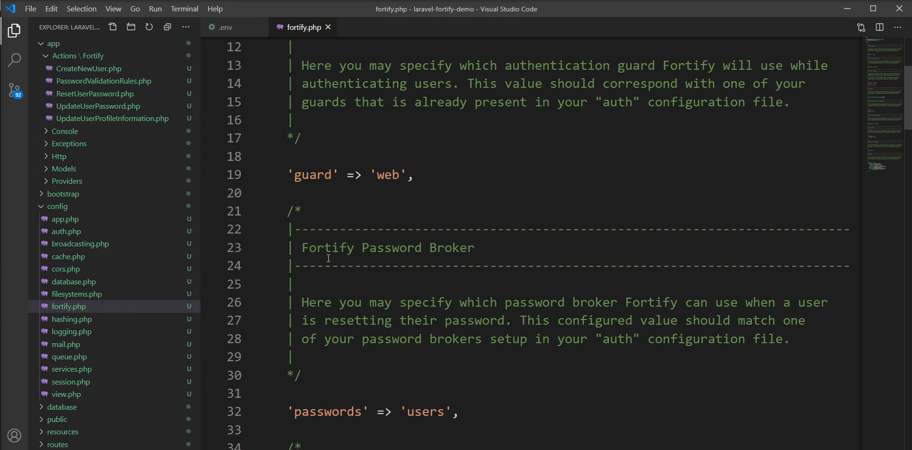
scroll(down, 3)
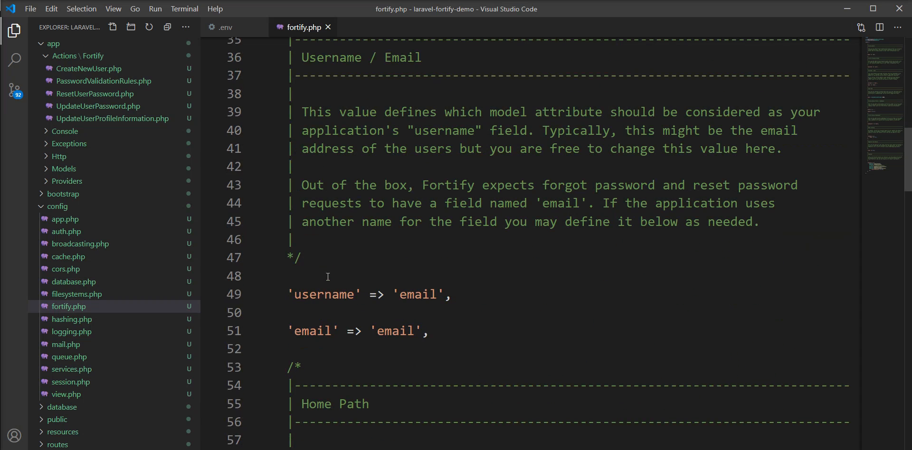
scroll(down, 3)
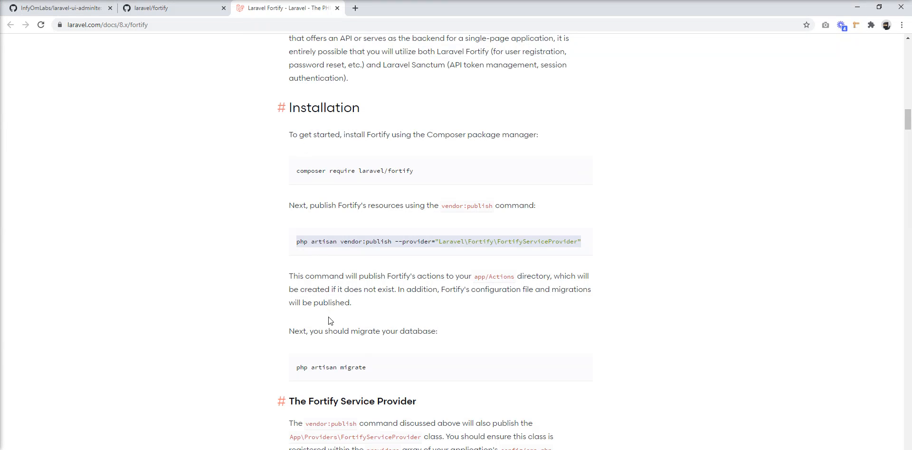
Scroll the Fortify docs and select the 'php artisan migrate' command.
scroll(down, 3)
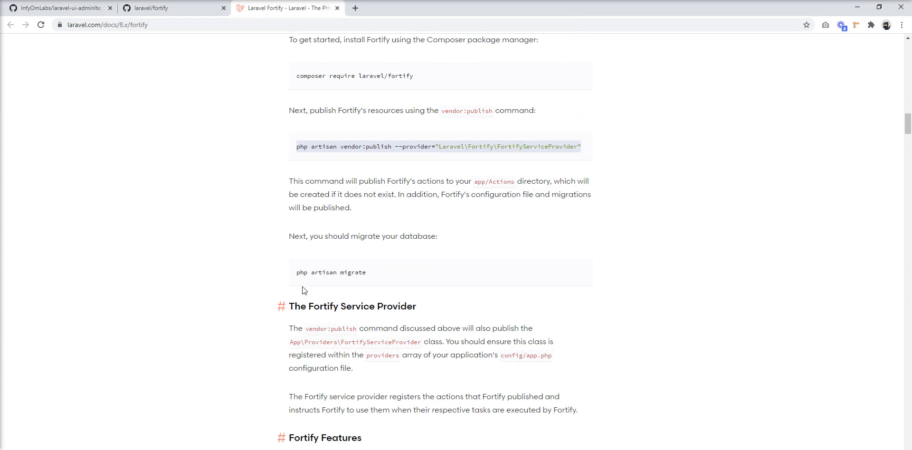
double_click(331, 272)
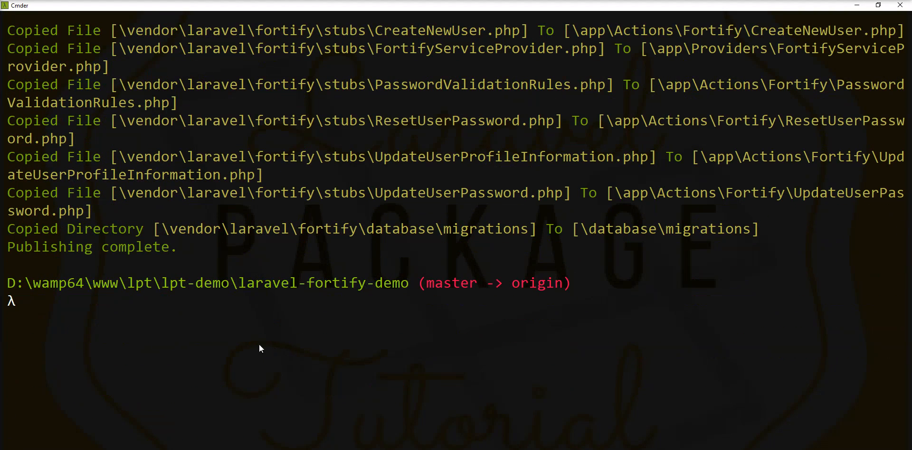
mouse_move(193, 323)
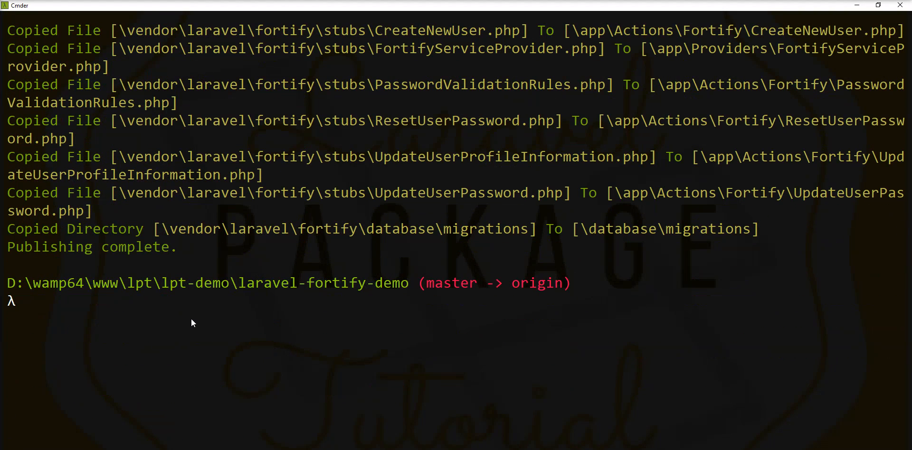
Run 'php artisan migrate' in the laravel-fortify-demo project.
text(php artisan migrate)
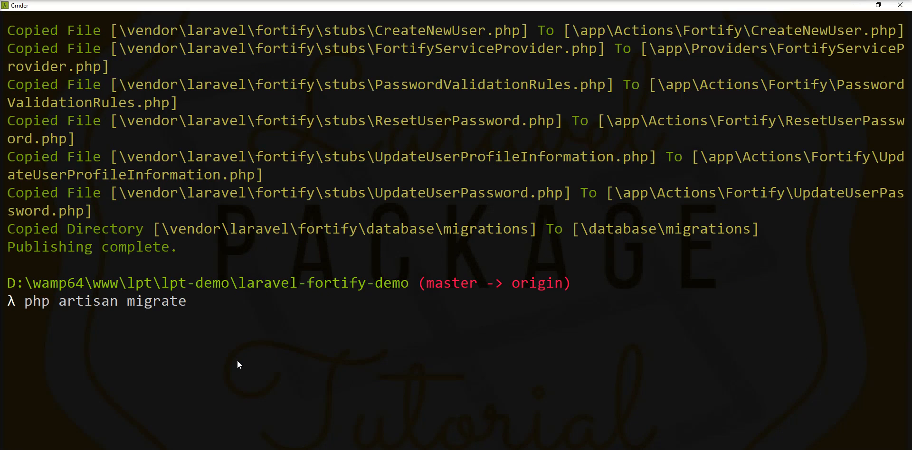
key(enter)
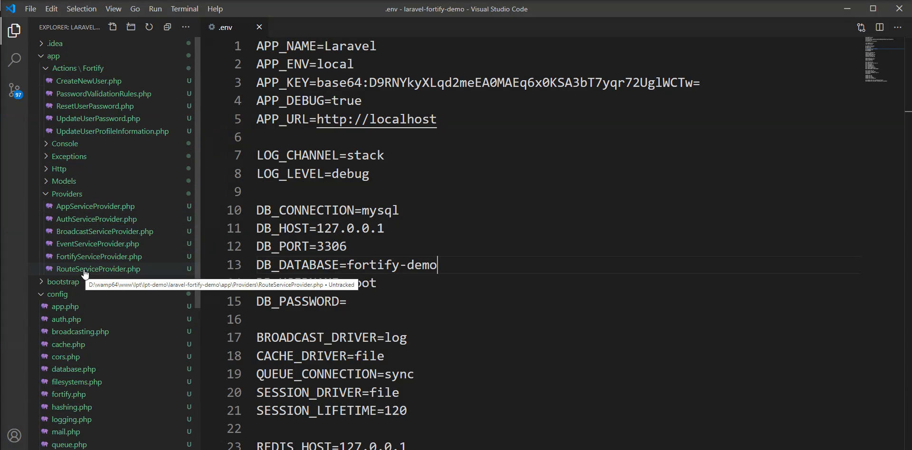
Open app/Providers/FortifyServiceProvider.php and select the FortifyServiceProvider class name.
click(99, 257)
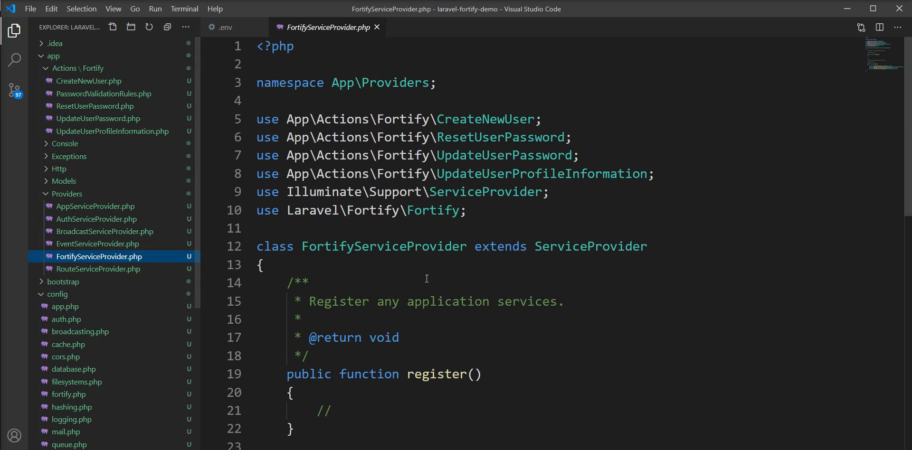
scroll(down, 3)
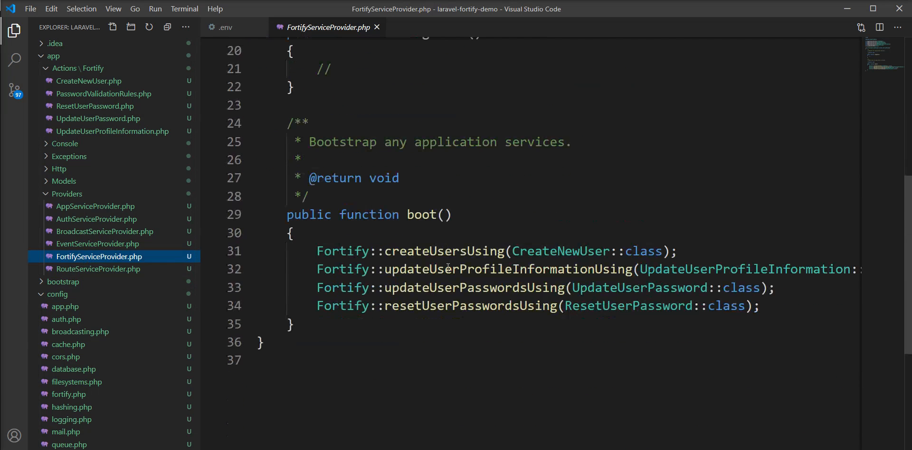
scroll(up, 3)
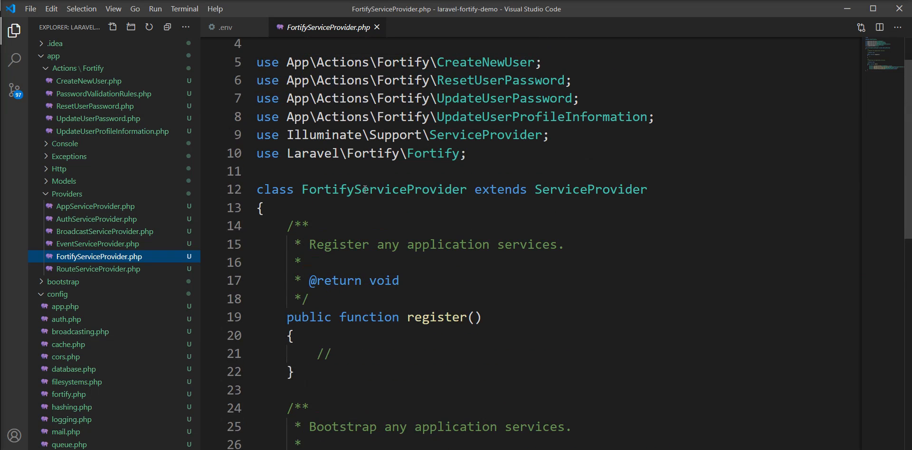
double_click(384, 189)
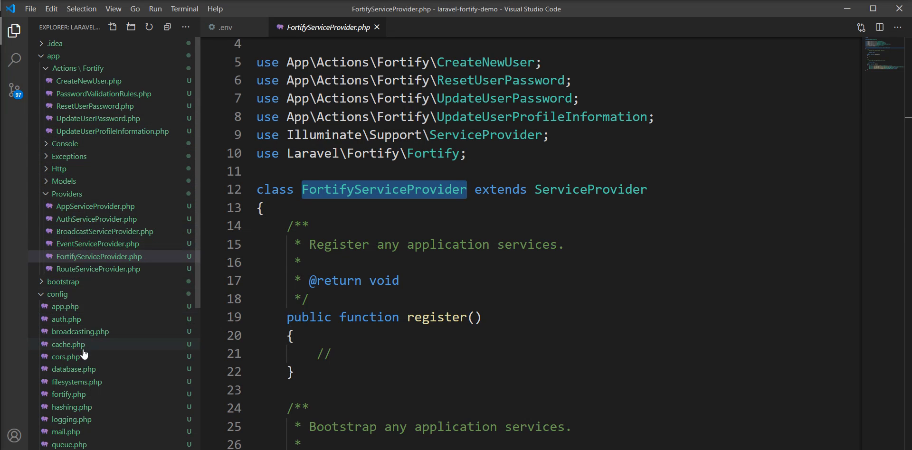
Scroll config/app.php to the providers array and type the FortifyServiceProvider entry.
click(65, 306)
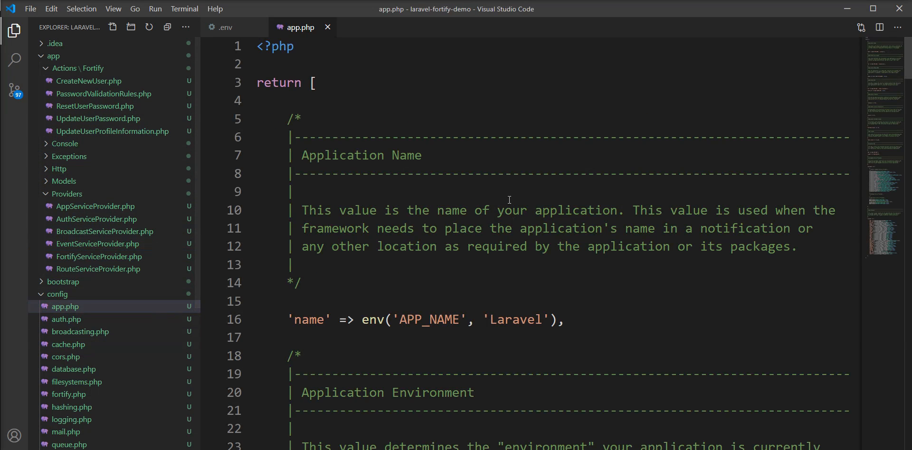
scroll(down, 3)
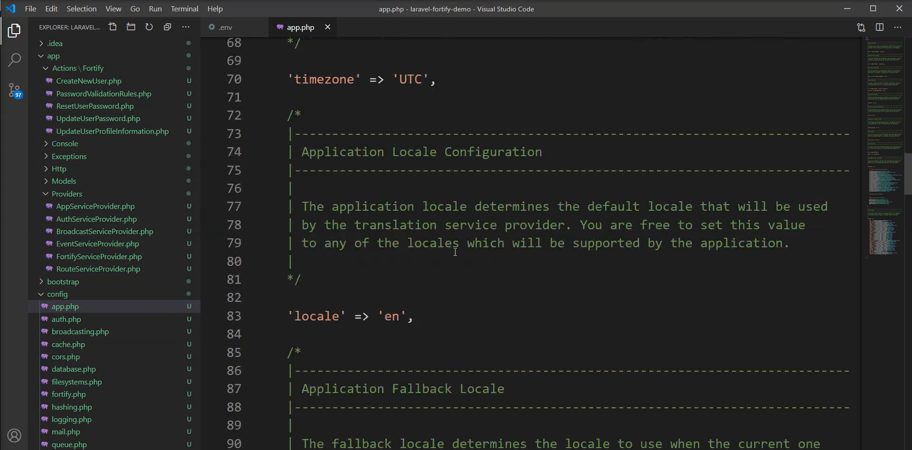
scroll(down, 3)
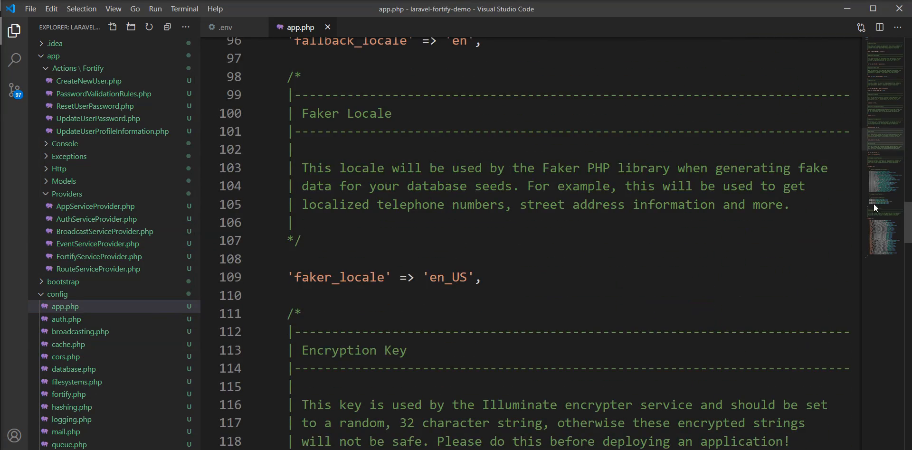
scroll(down, 3)
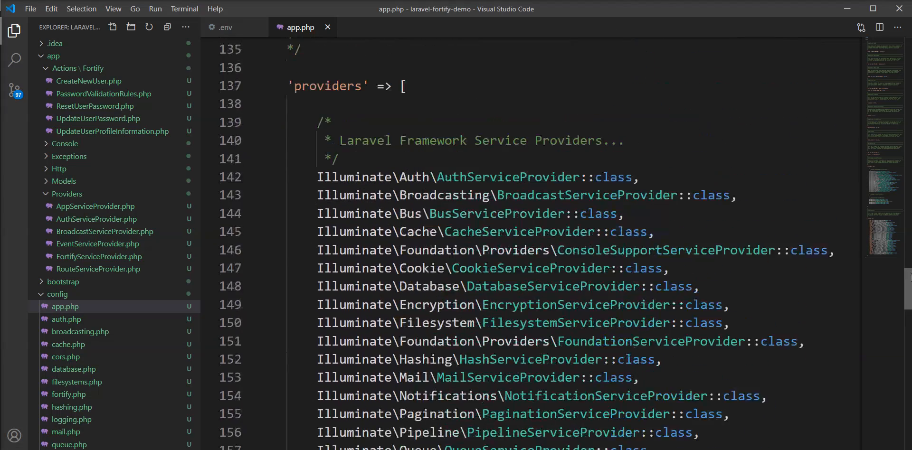
scroll(down, 3)
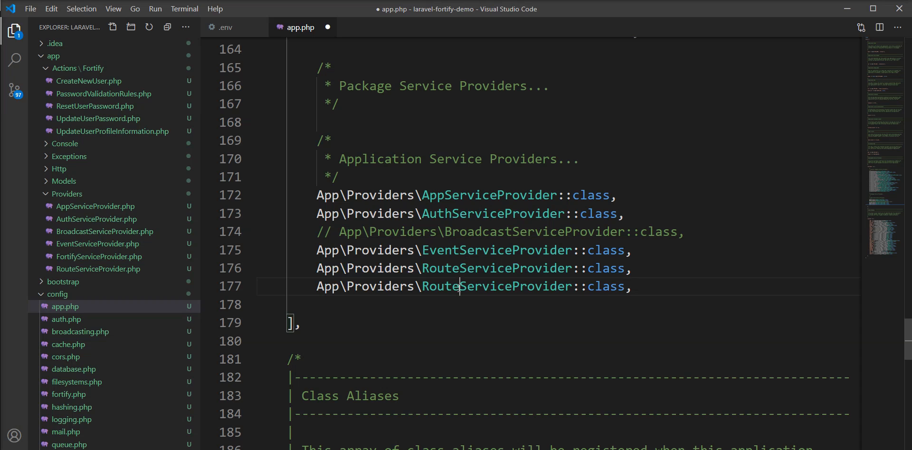
text(Fortif)
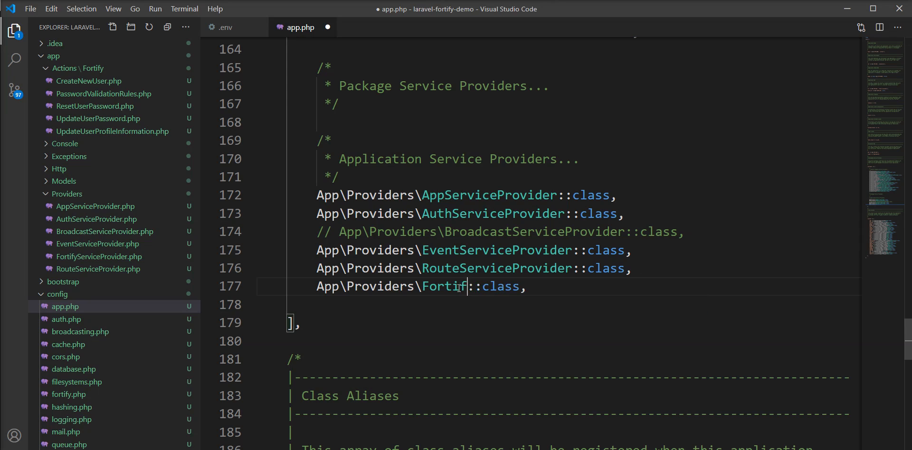
text(ySe)
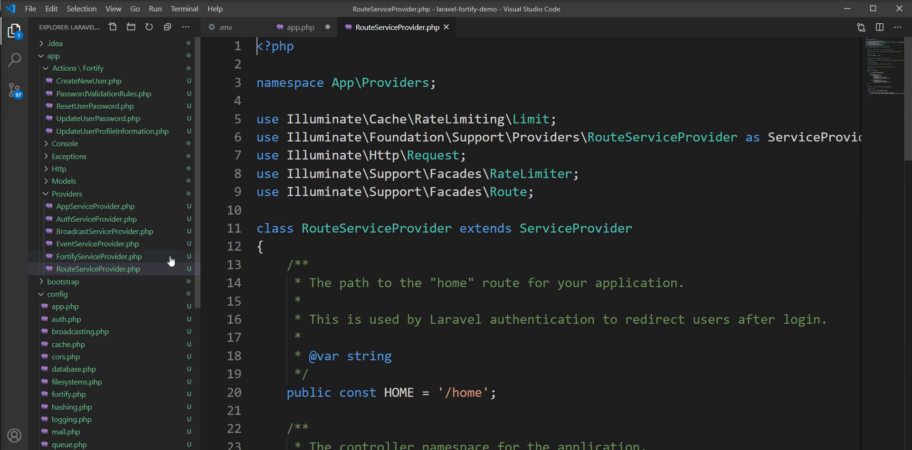
Check the provider files, return to config/app.php, and save it.
click(99, 256)
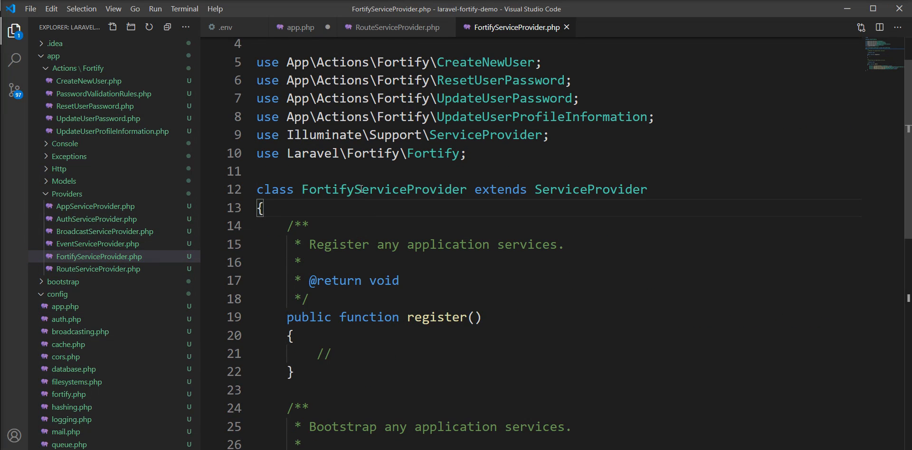
click(394, 27)
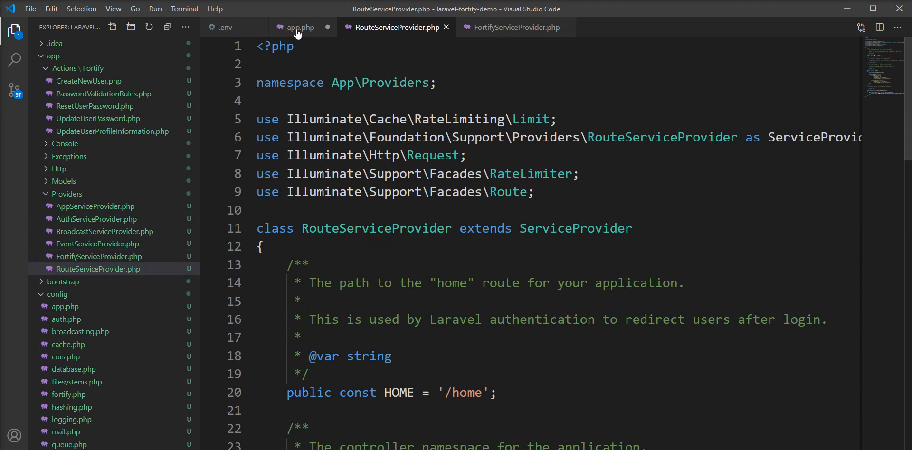
click(301, 26)
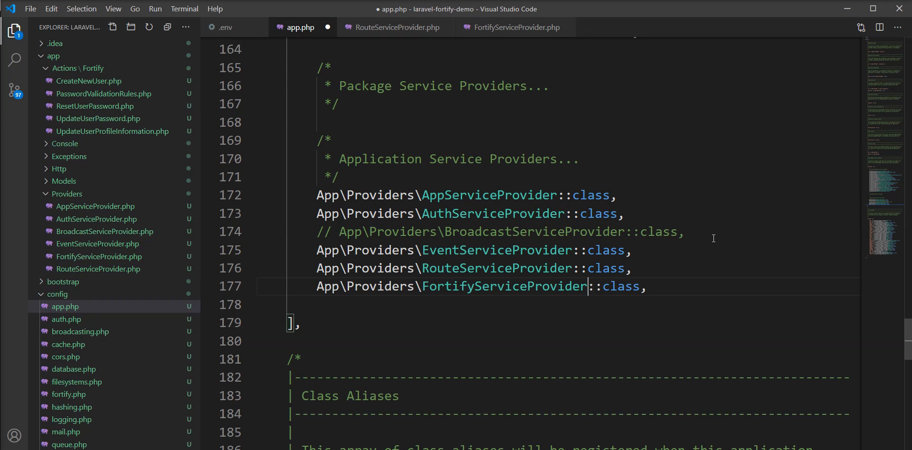
key(ctrl+s)
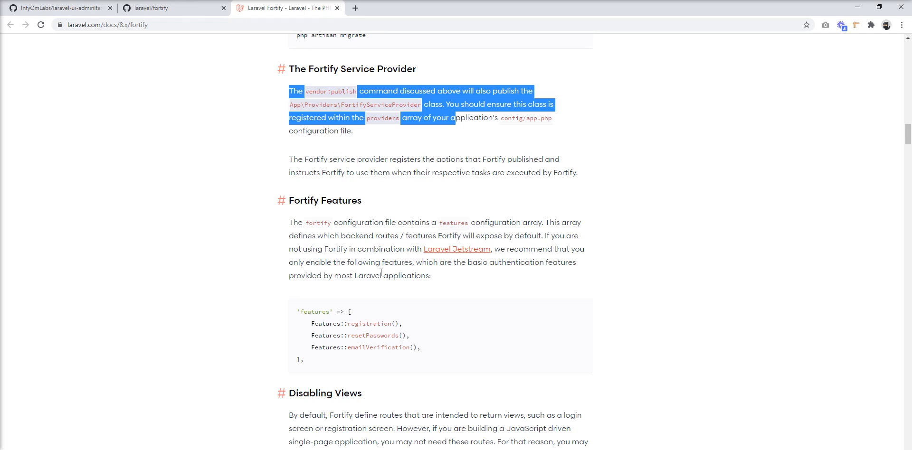
mouse_move(98, 44)
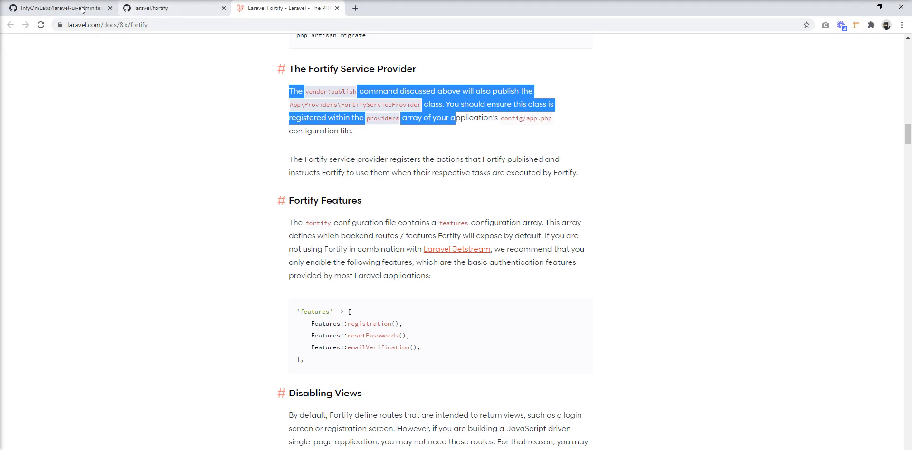
Scroll the laravel-ui-adminlte page to its 'Usage with Laravel Fortify' section.
click(55, 8)
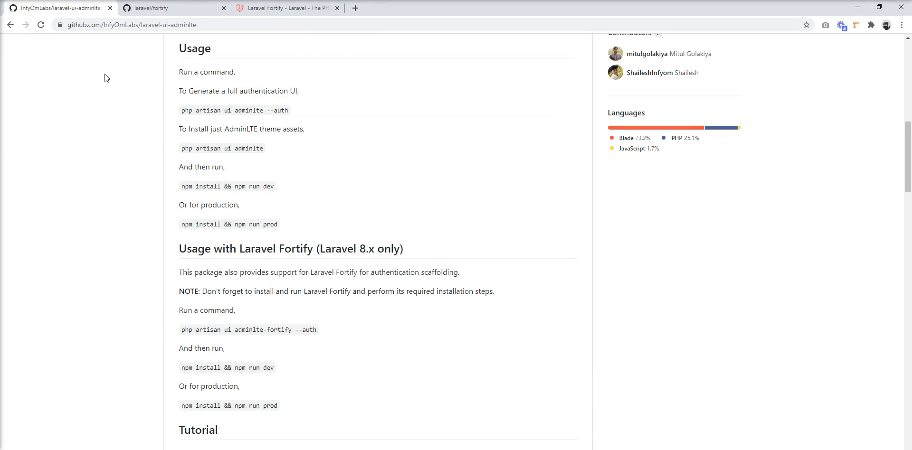
scroll(down, 3)
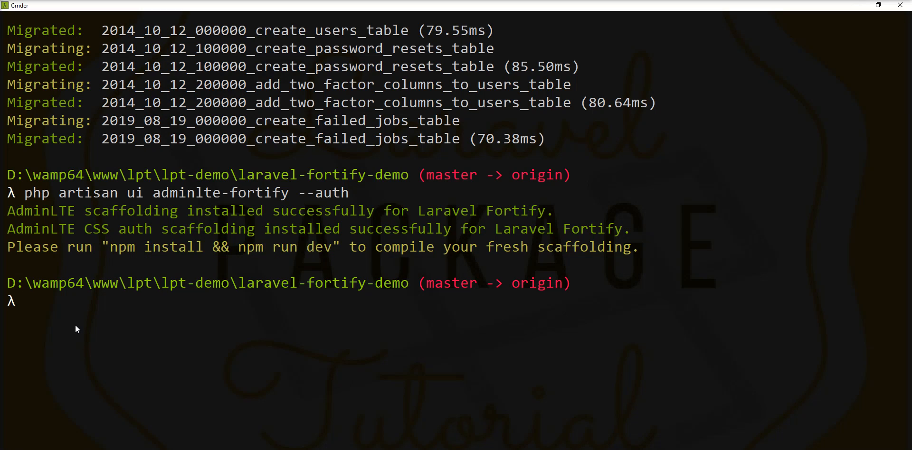
Enter 'npm install && npm run dev' in Cmder to install packages and build assets.
text(npm install && npm run dev)
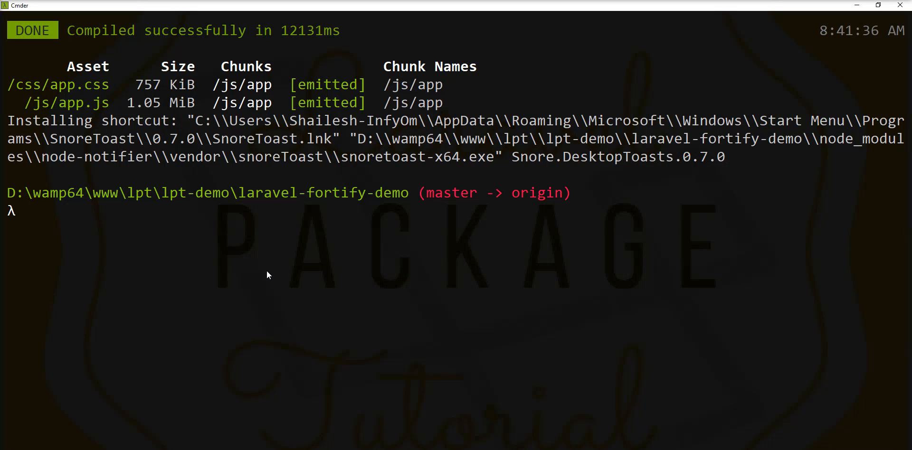
mouse_move(231, 392)
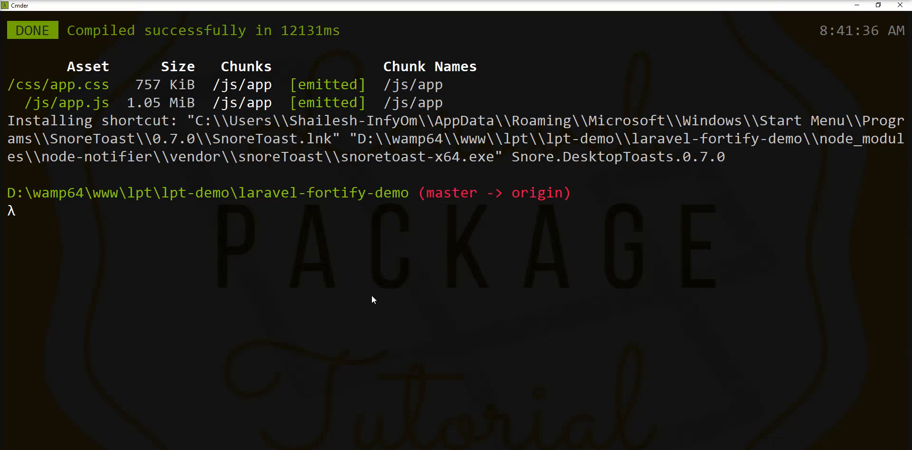
Begin entering the php artisan serve command at the Cmder project prompt.
text(php artisan se)
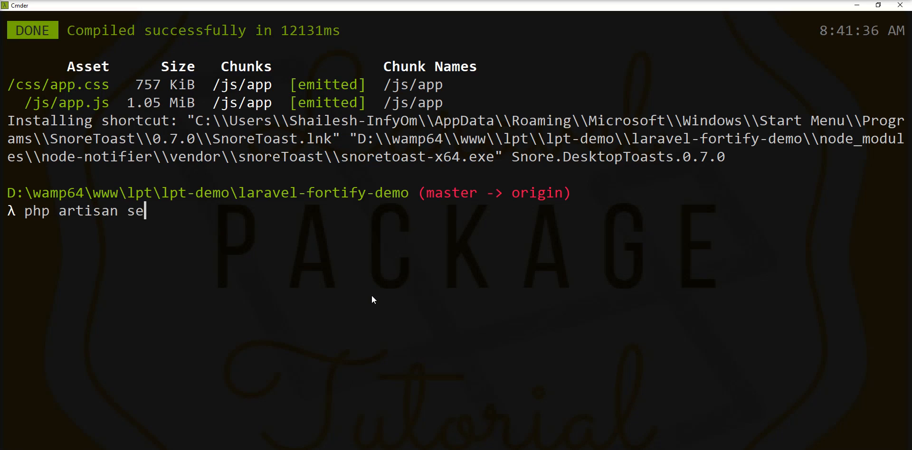
Start the server with php artisan serve and open the app's registration page in Chrome.
text(rve)
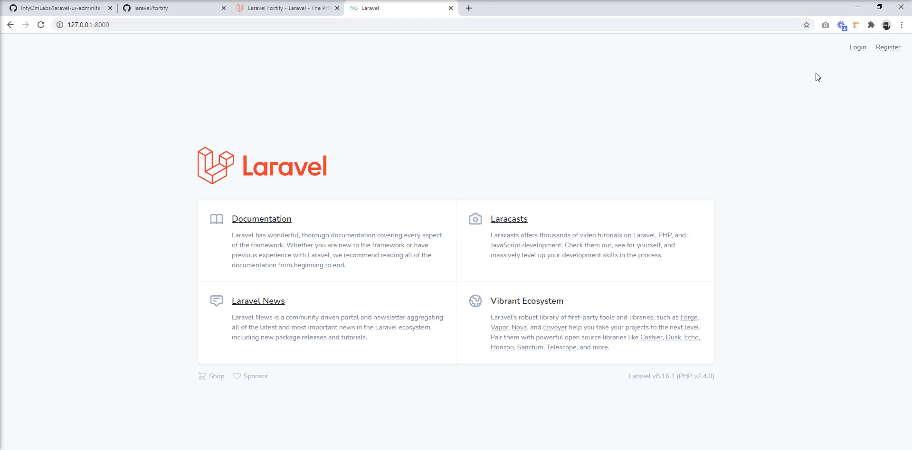
mouse_move(889, 47)
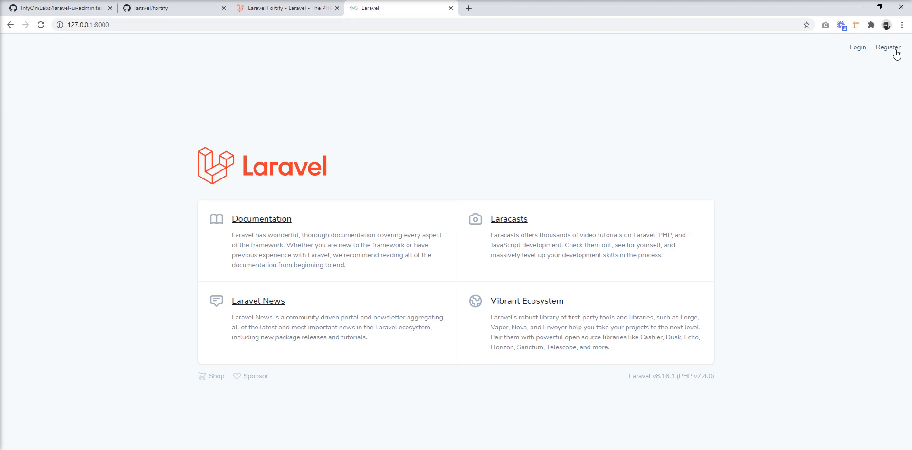
click(888, 47)
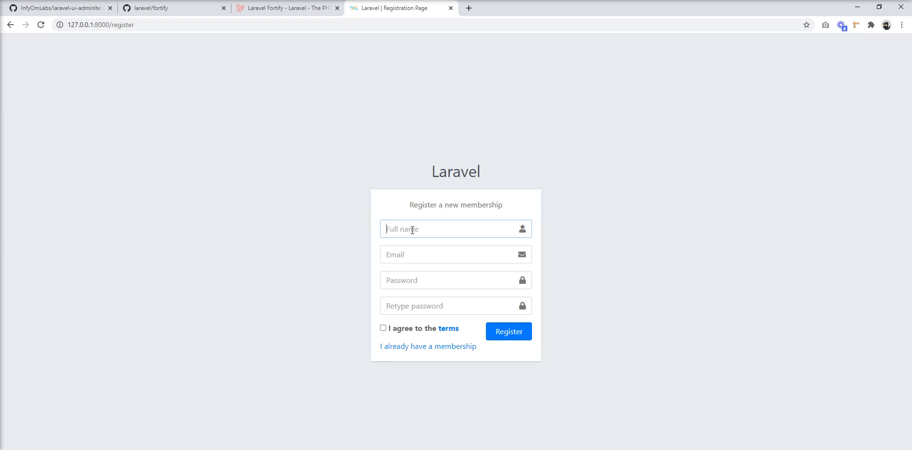
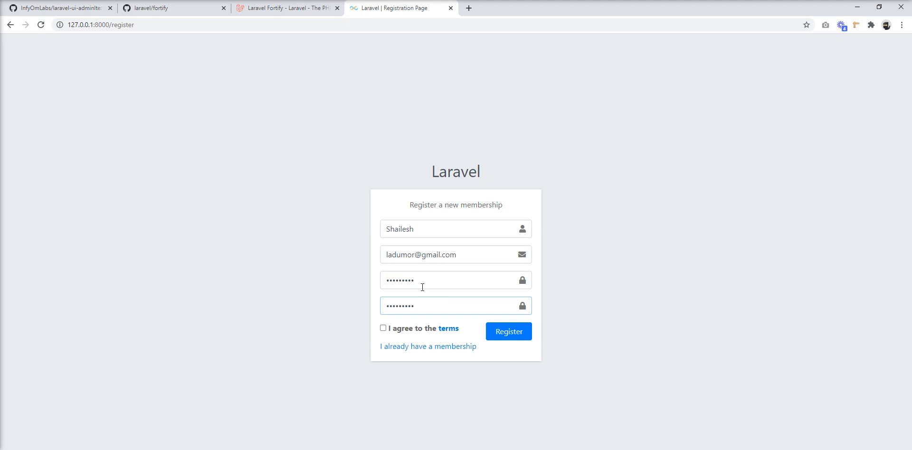
click(383, 328)
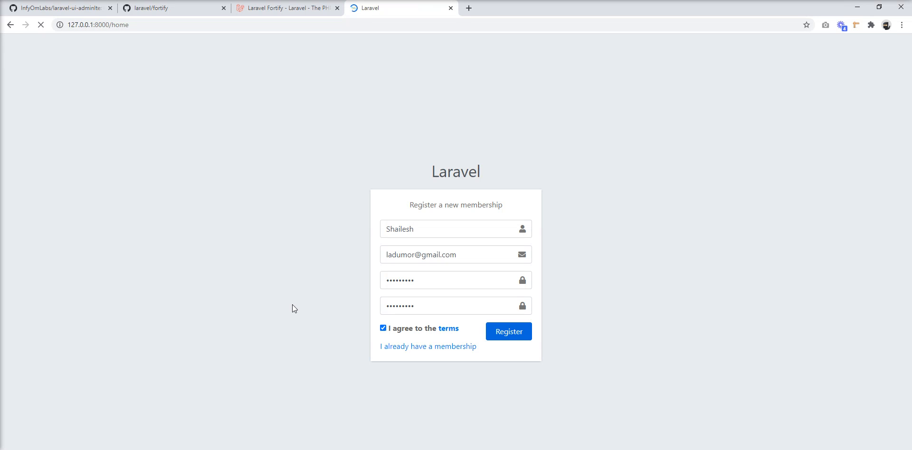
click(508, 332)
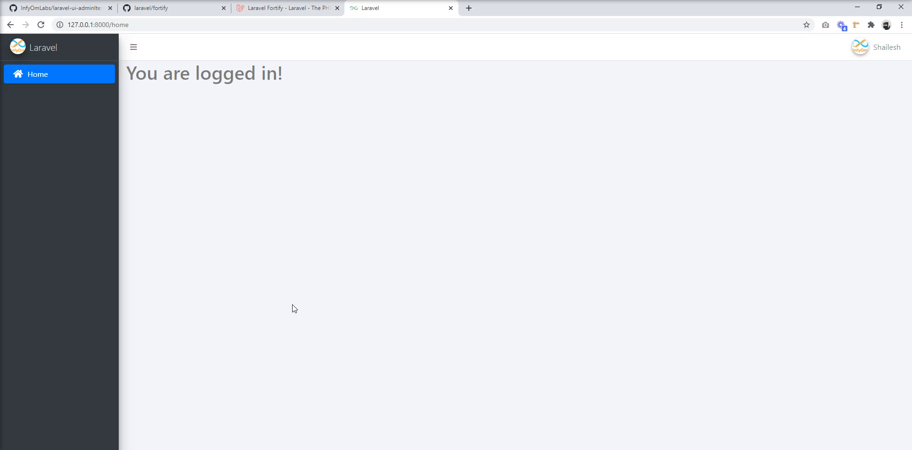
mouse_move(72, 21)
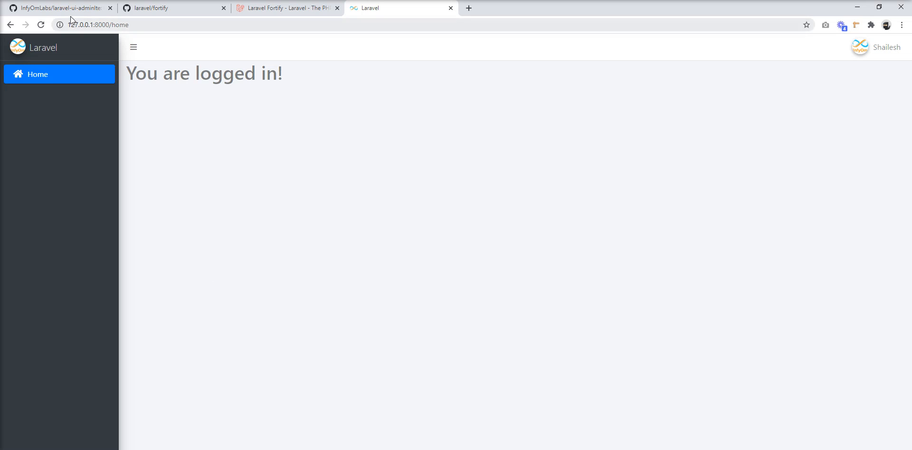
click(58, 7)
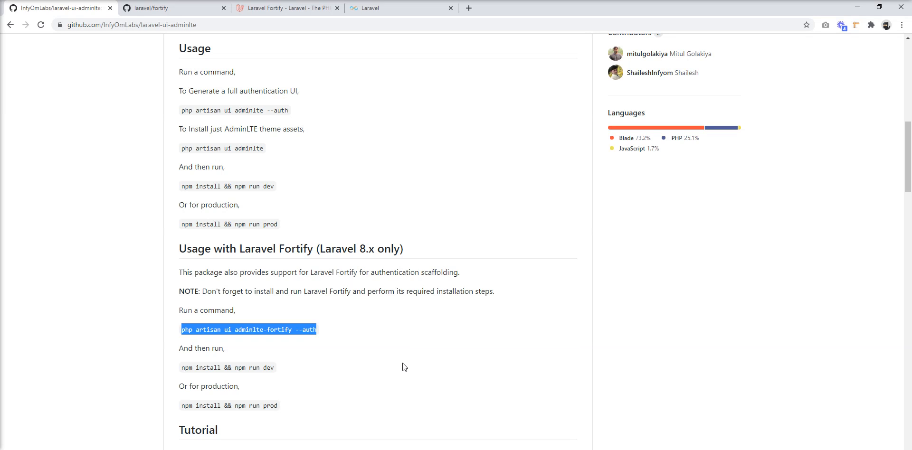
mouse_move(394, 237)
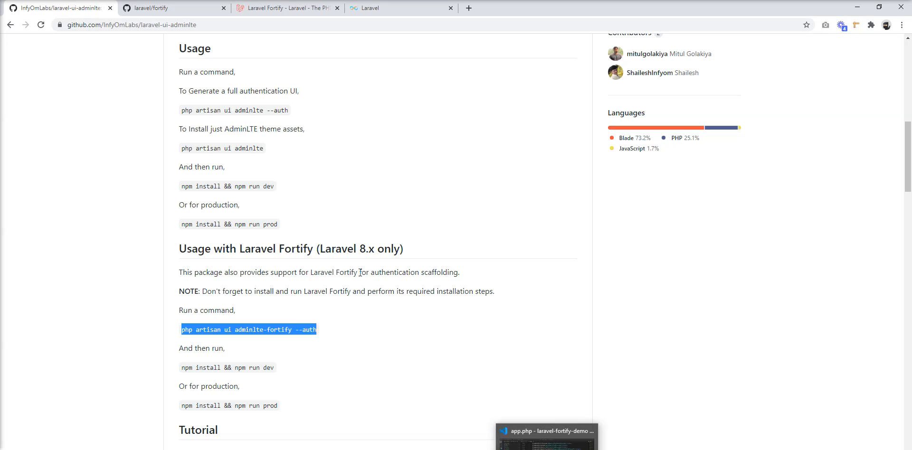
Switch from the GitHub README to the project code in Visual Studio Code.
click(546, 431)
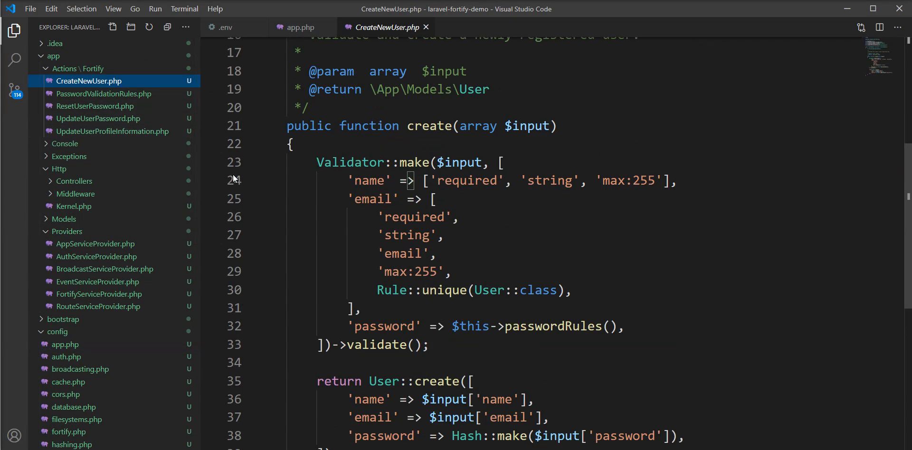
Open PasswordValidationRules.php, then FortifyServiceProvider.php scrolled to its boot() method.
click(104, 93)
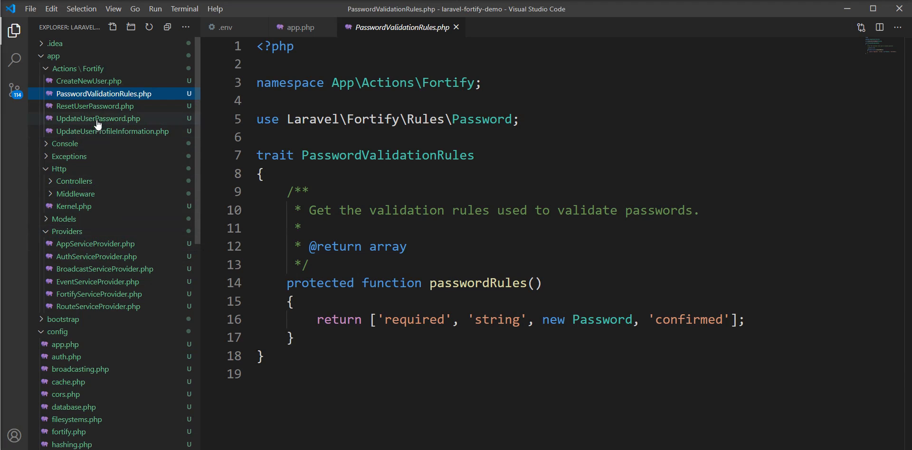
mouse_move(98, 294)
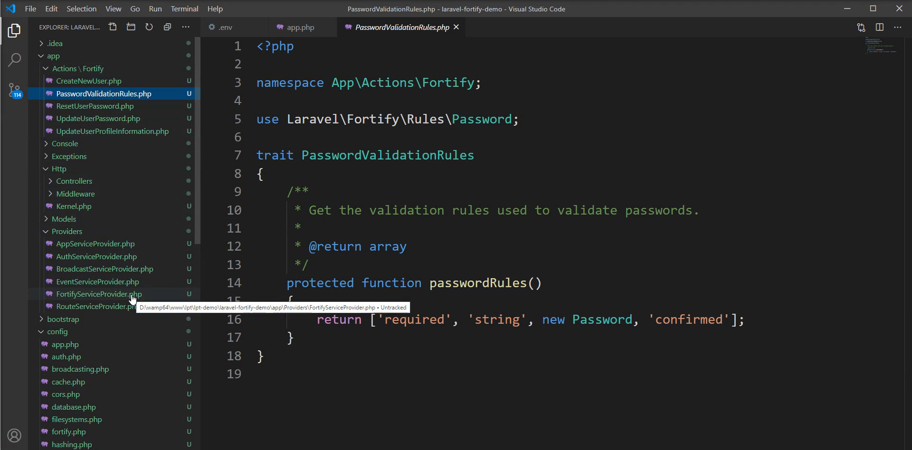
click(98, 294)
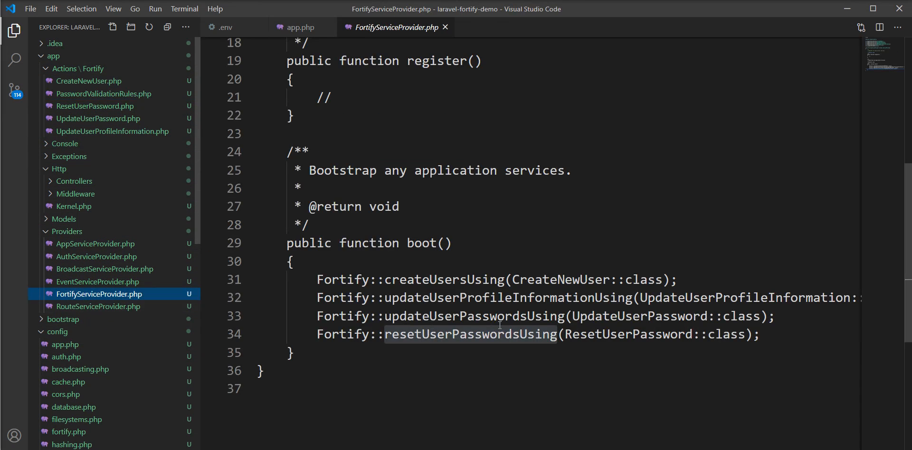
scroll(down, 3)
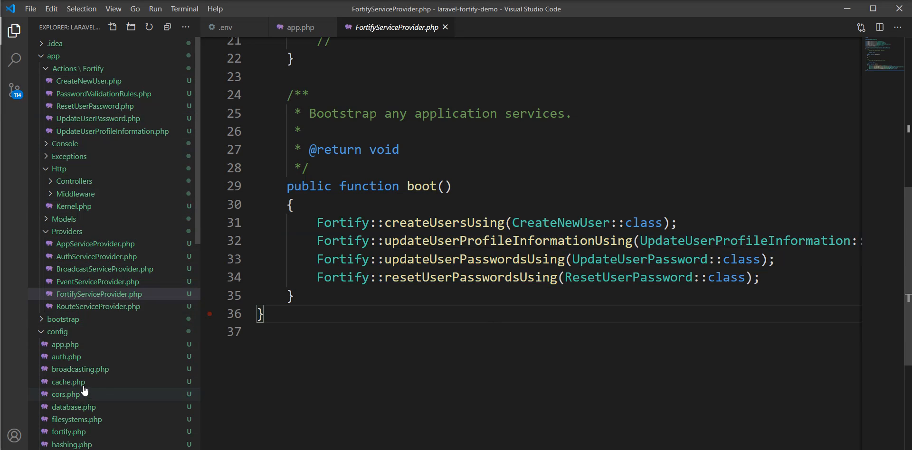
scroll(down, 3)
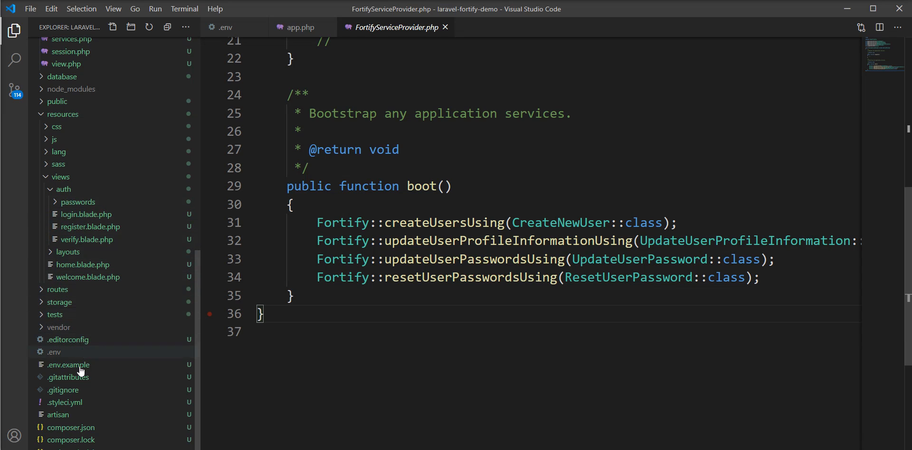
mouse_move(59, 328)
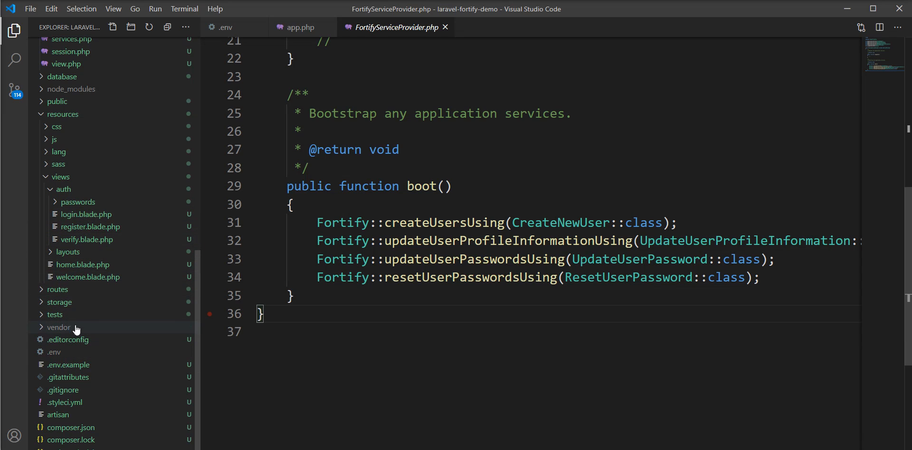
mouse_move(86, 214)
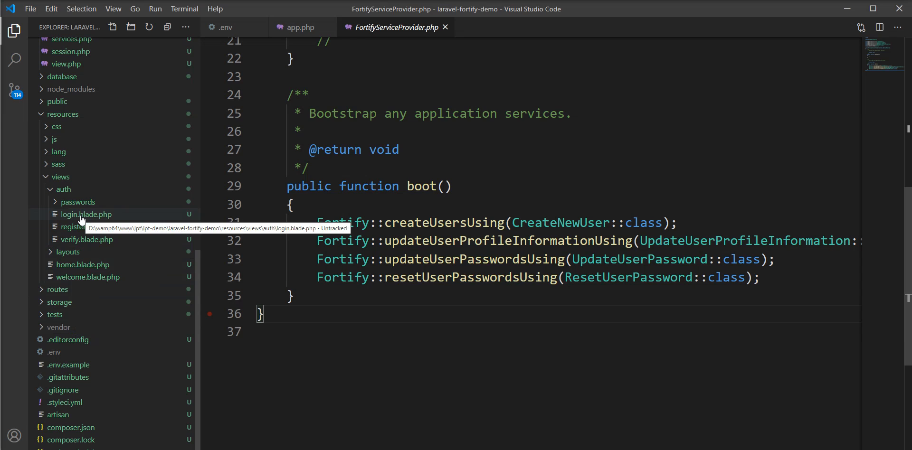
View verify.blade.php, then scroll through the passwords/reset.blade.php form.
click(88, 239)
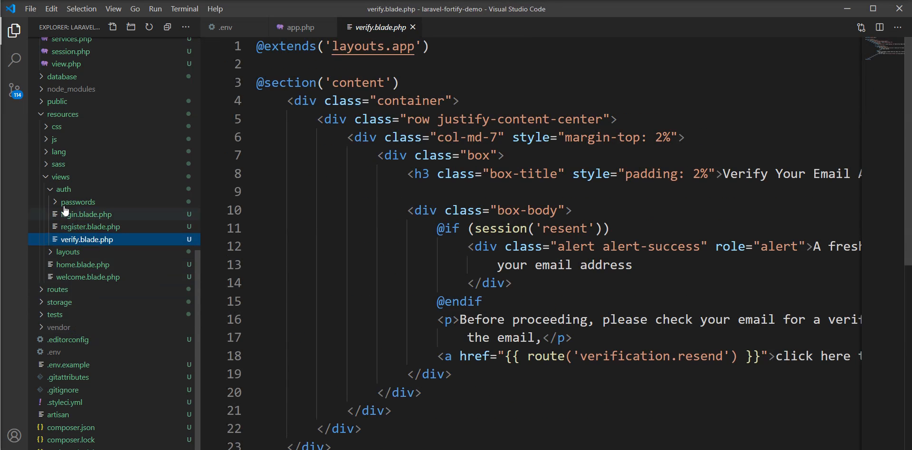
click(77, 202)
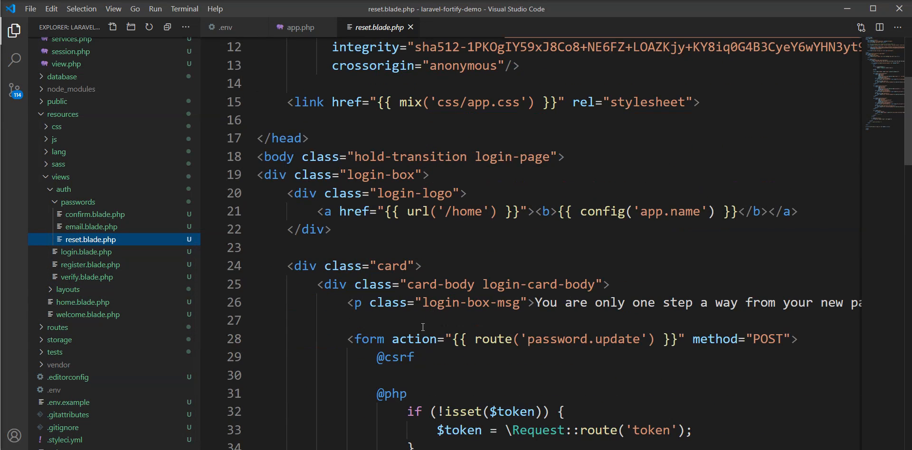
scroll(down, 3)
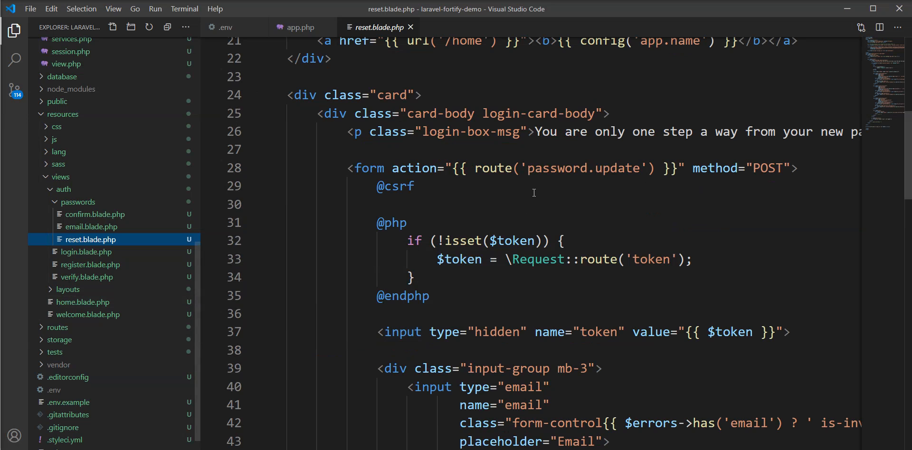
scroll(down, 3)
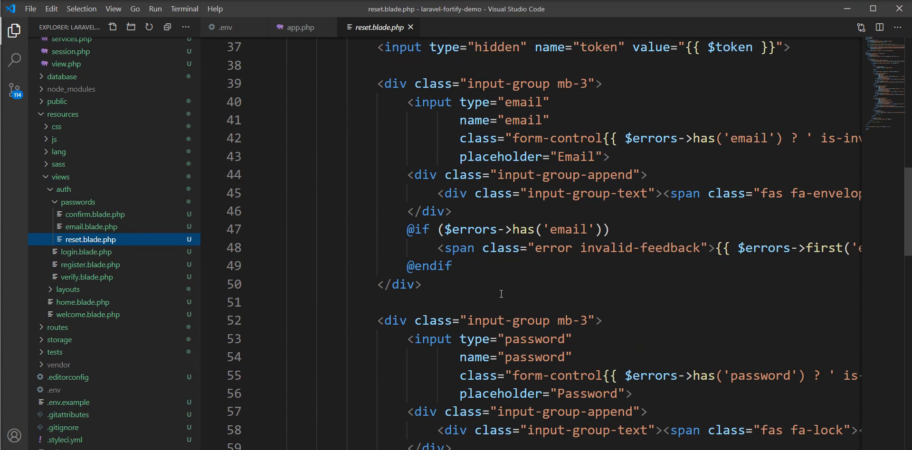
scroll(down, 3)
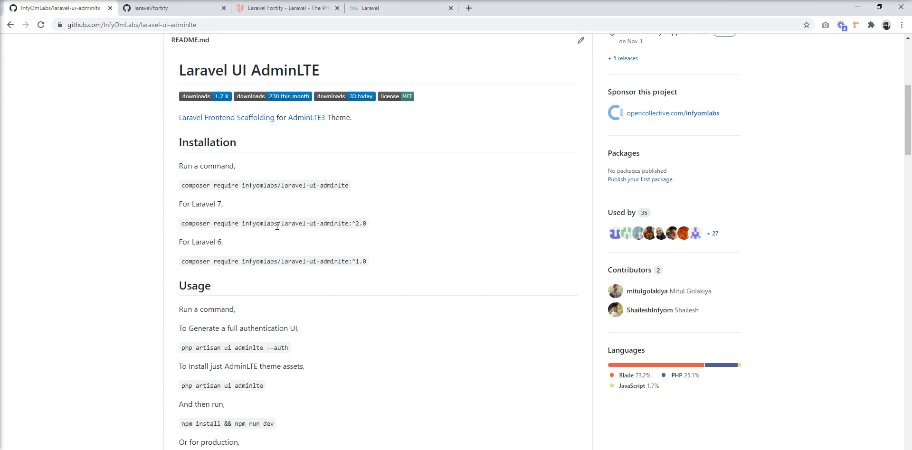
mouse_move(350, 277)
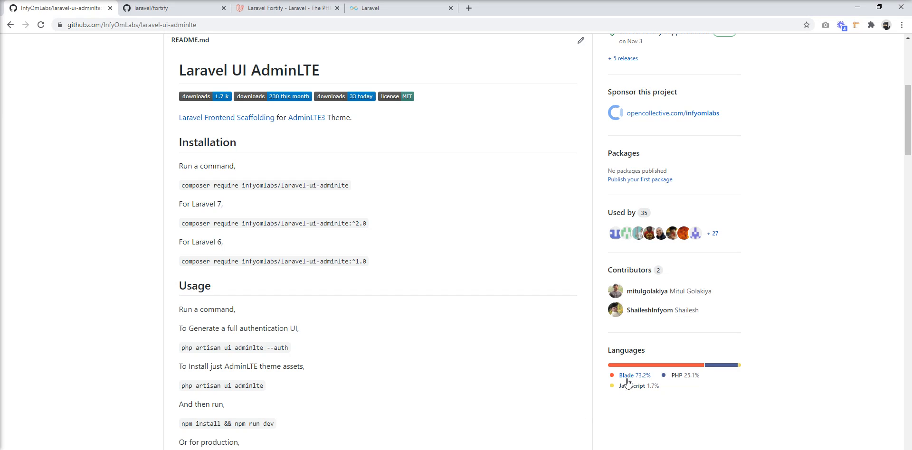
mouse_move(428, 335)
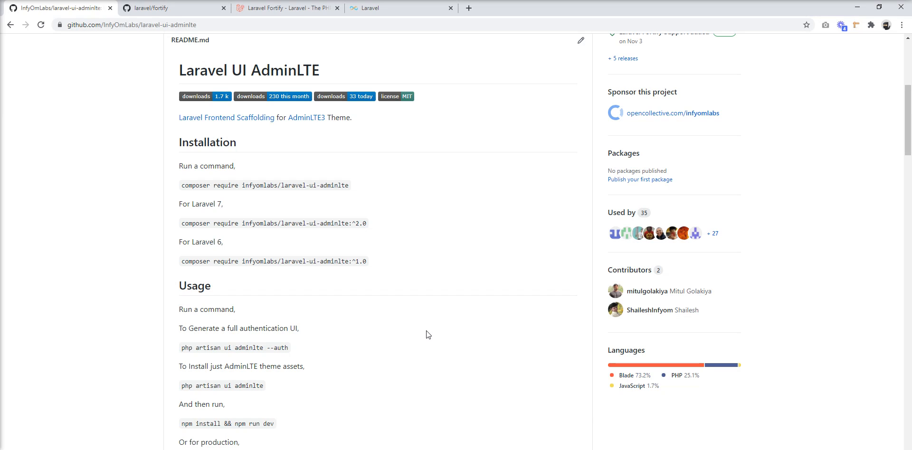